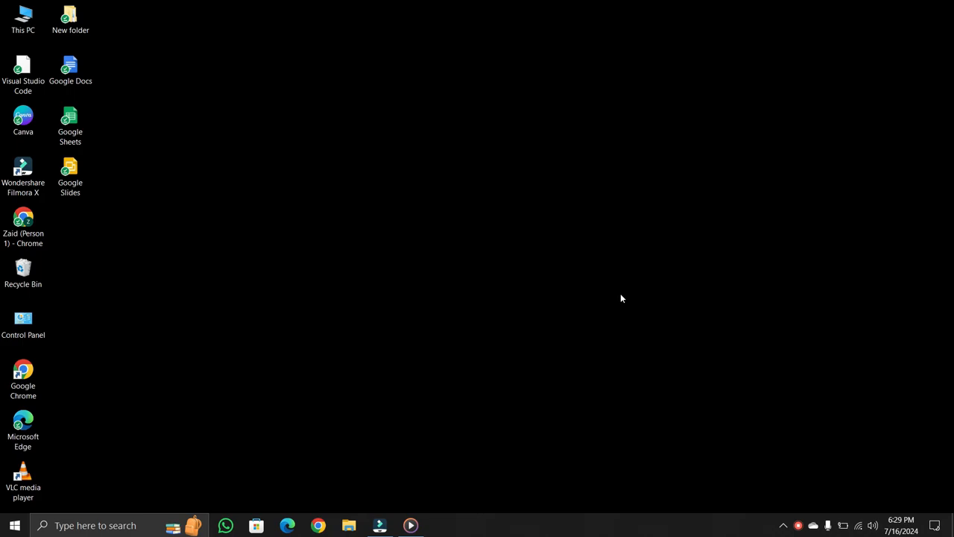
mouse_move(239, 498)
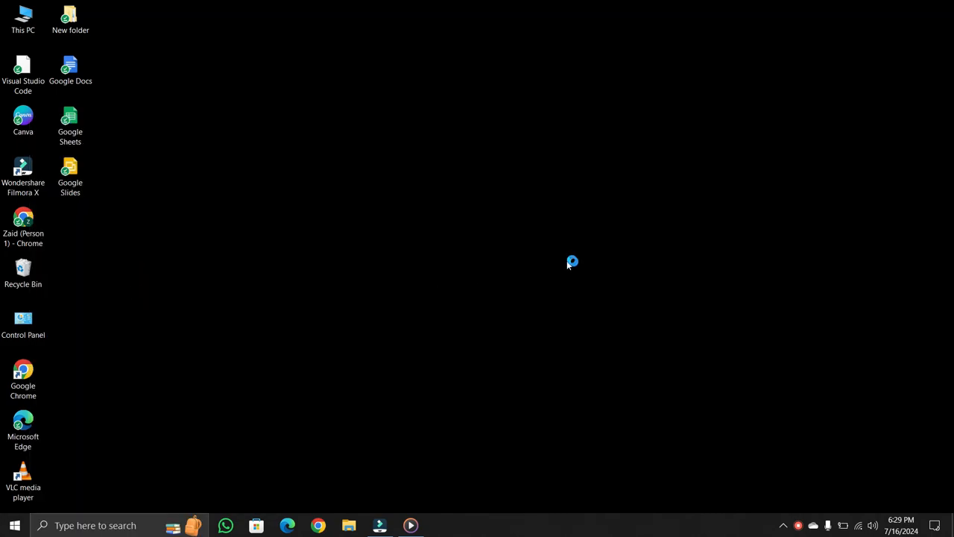
- Reach the Network Connections list via Control Panel's Network and Sharing Center and Change adapter settings
double_click(24, 321)
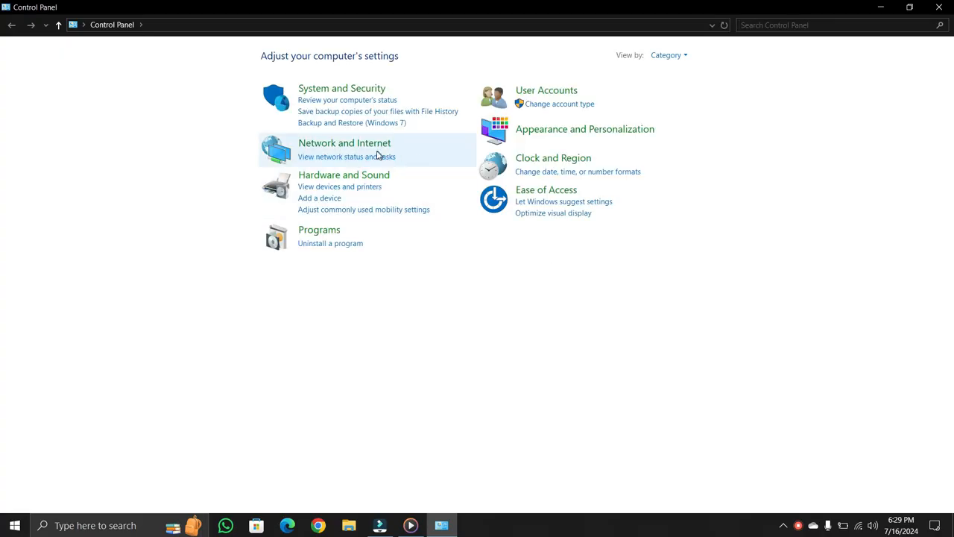
mouse_move(344, 143)
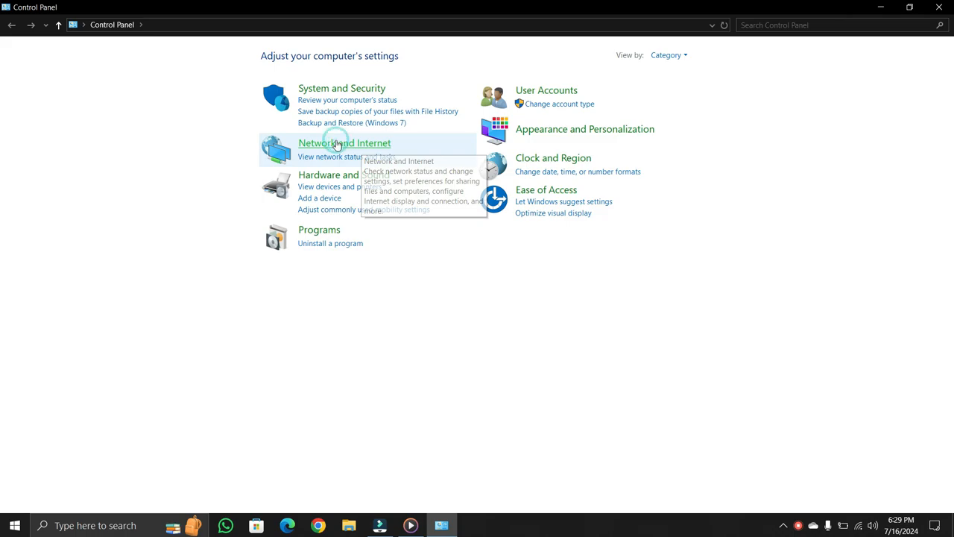
click(344, 143)
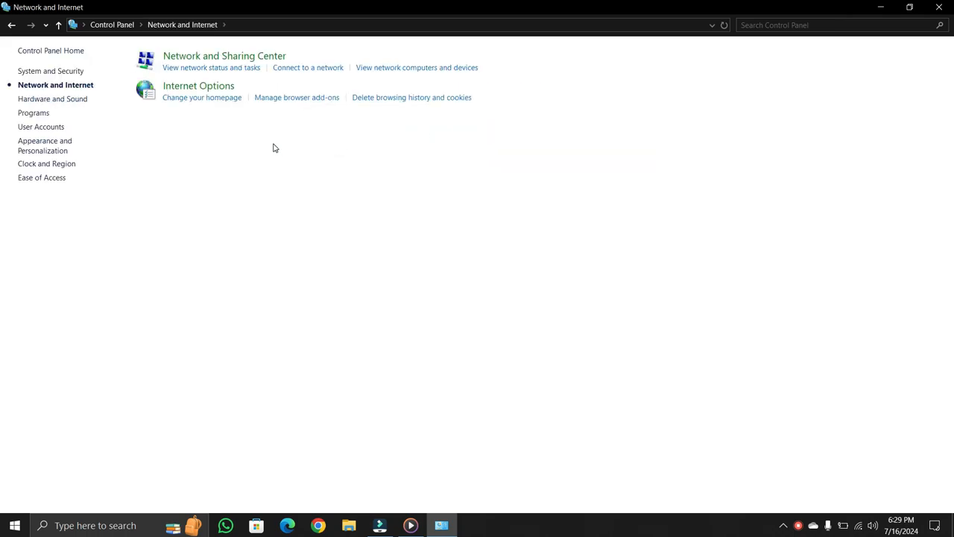
mouse_move(223, 57)
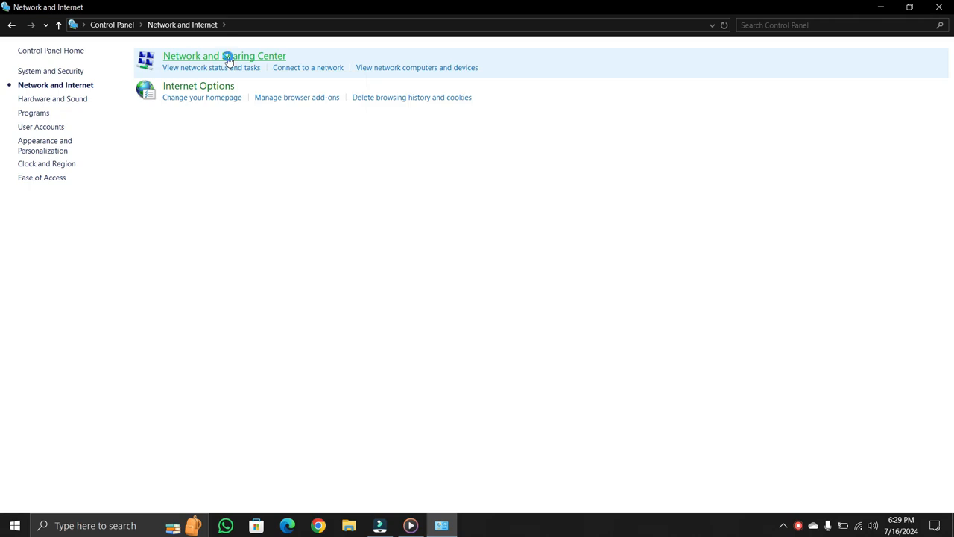
click(224, 56)
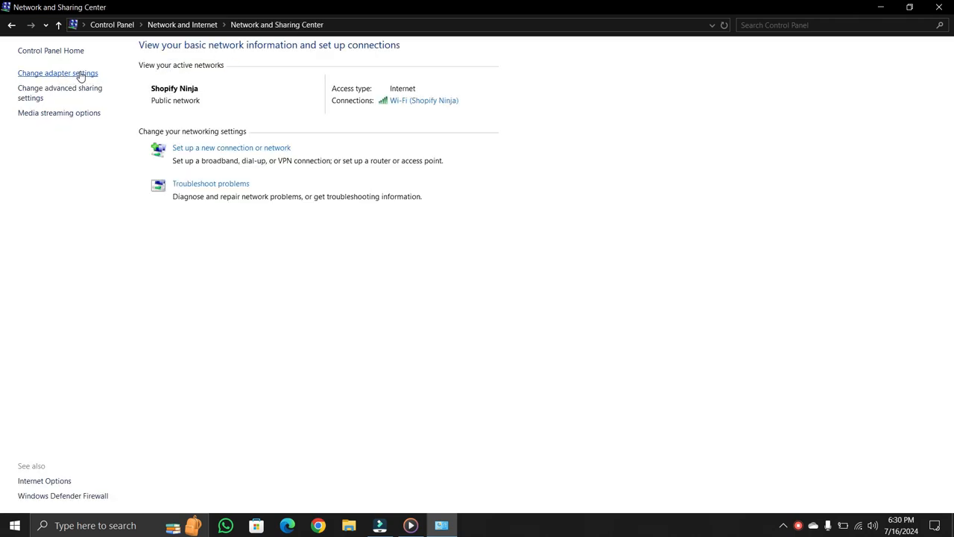
click(56, 73)
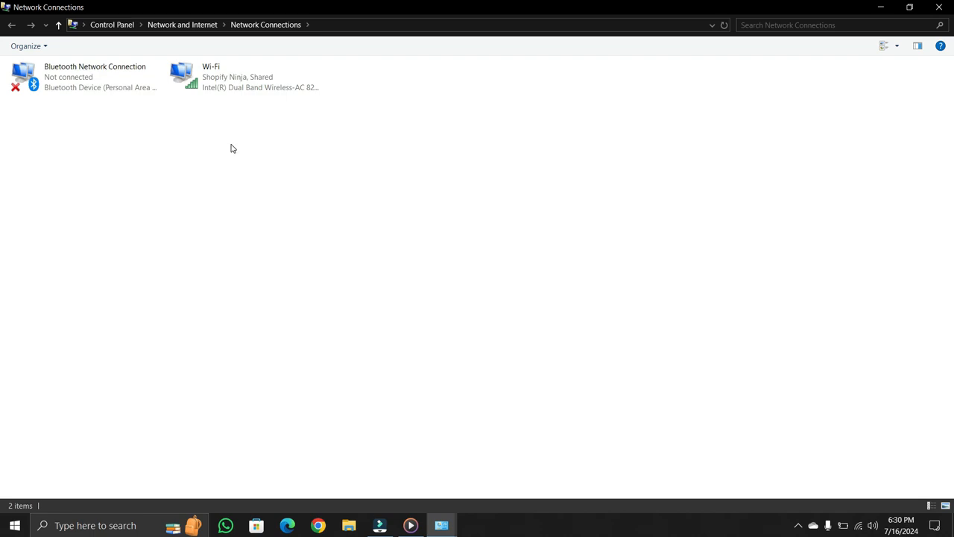
mouse_move(161, 152)
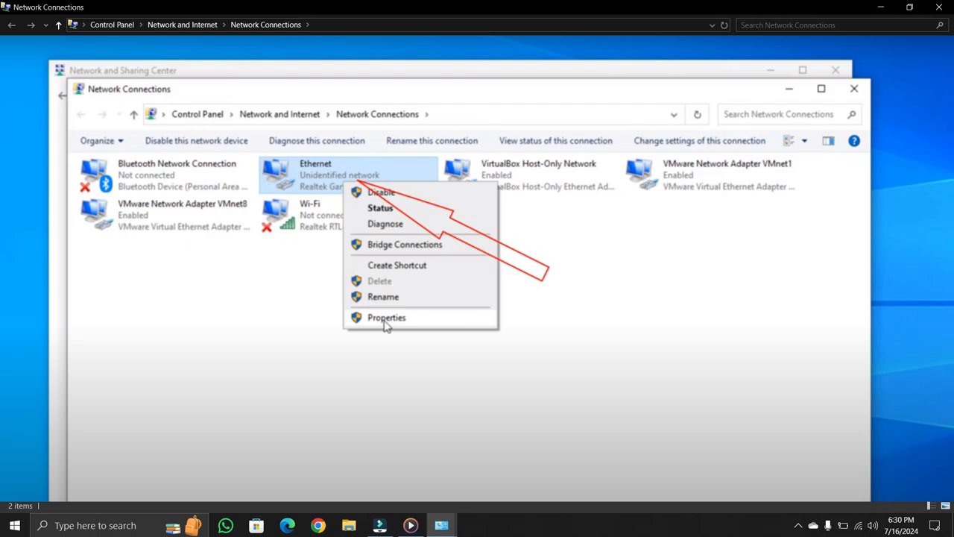
- Show the Ethernet adapter's Properties, then close the adapter windows back to the desktop
click(386, 316)
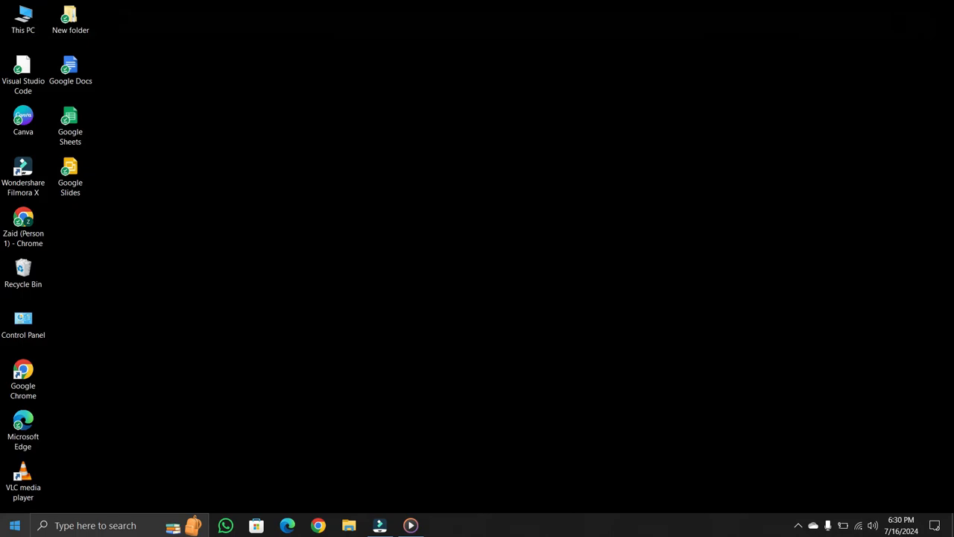
- Reach the Network & Internet status page in Windows Settings from the Start menu
click(13, 525)
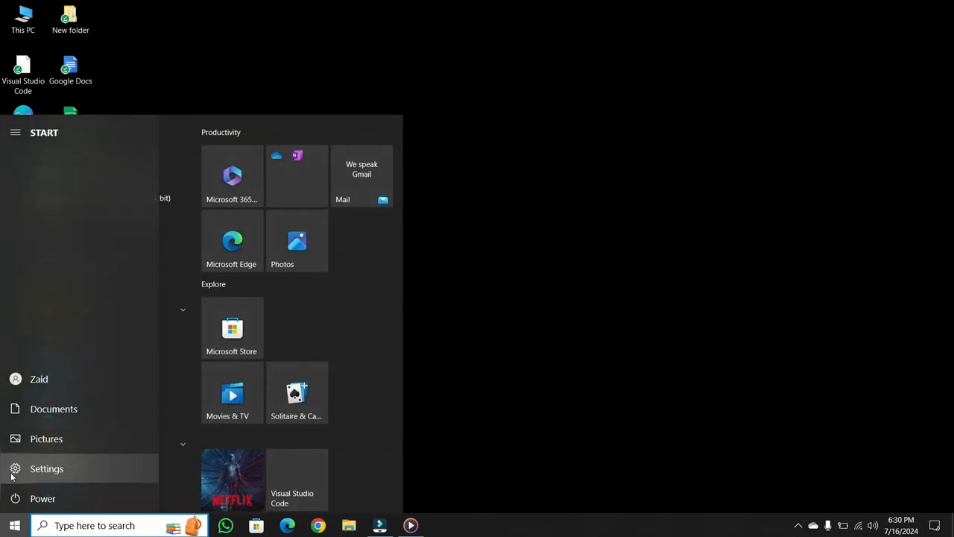
click(46, 468)
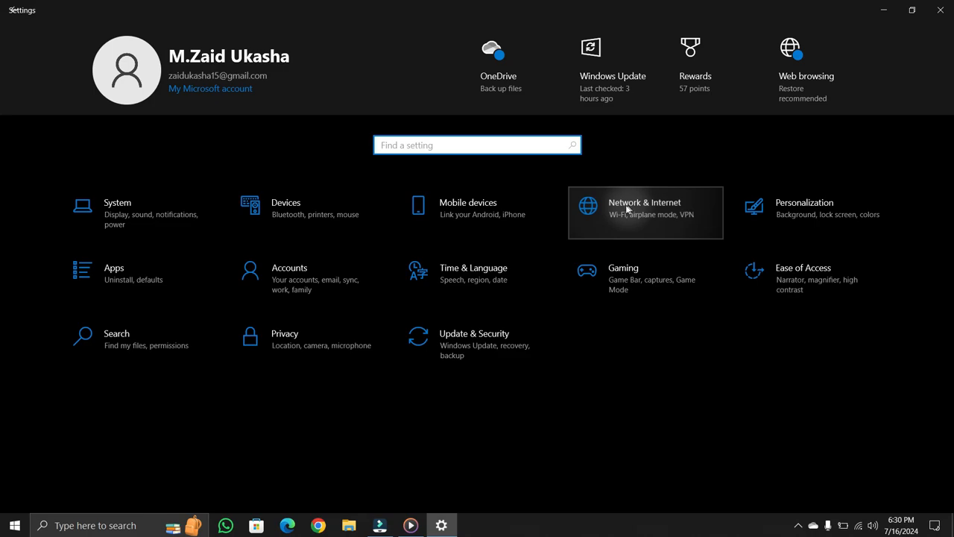
click(644, 211)
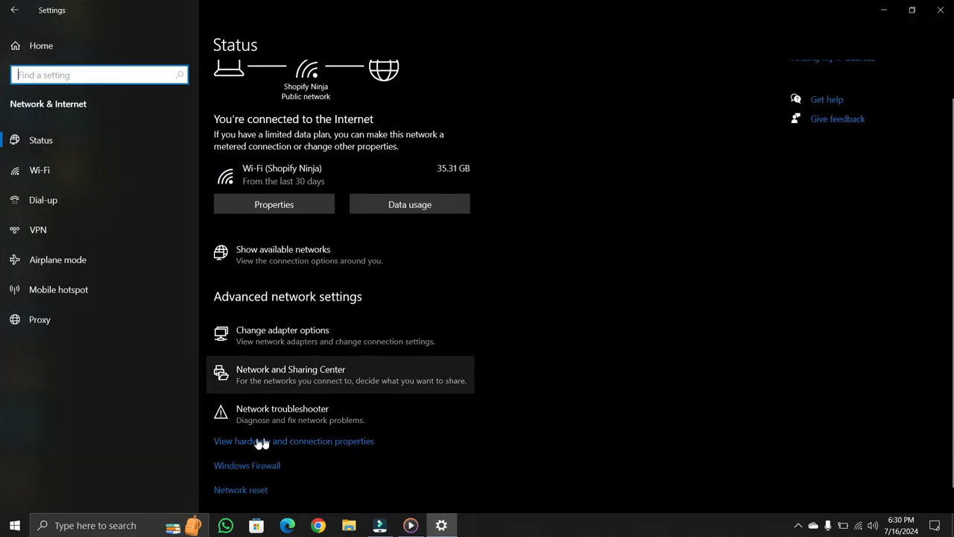
mouse_move(298, 414)
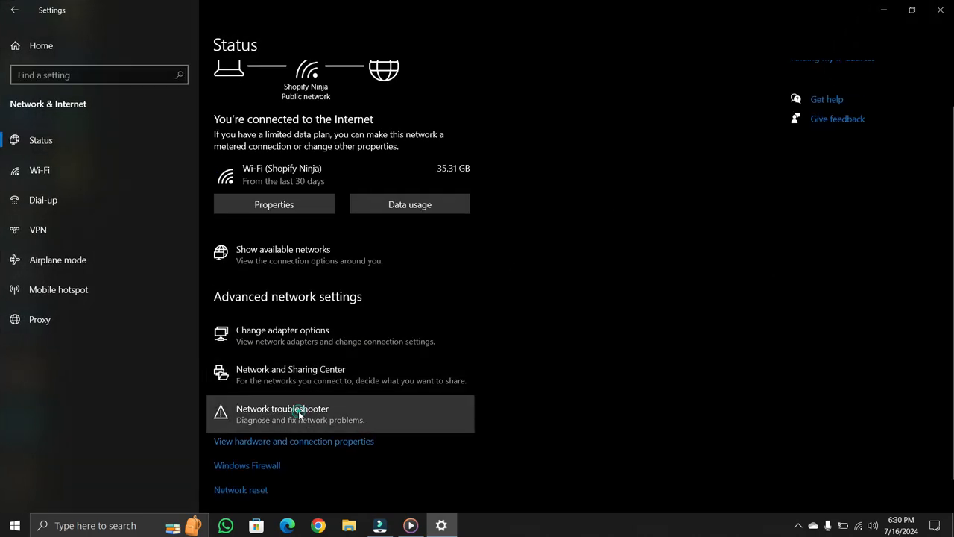
- Start the Network troubleshooter and run diagnosis on the Ethernet adapter
click(282, 408)
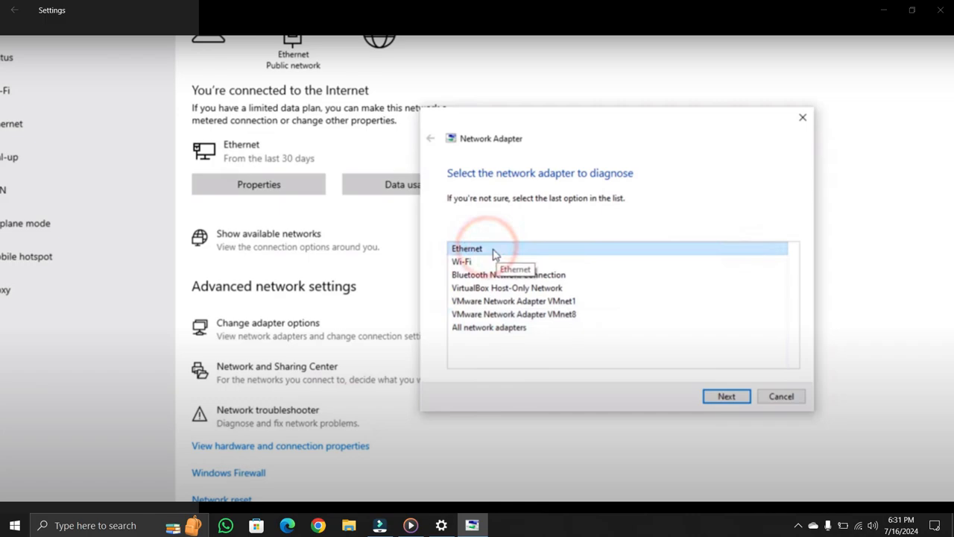
click(726, 397)
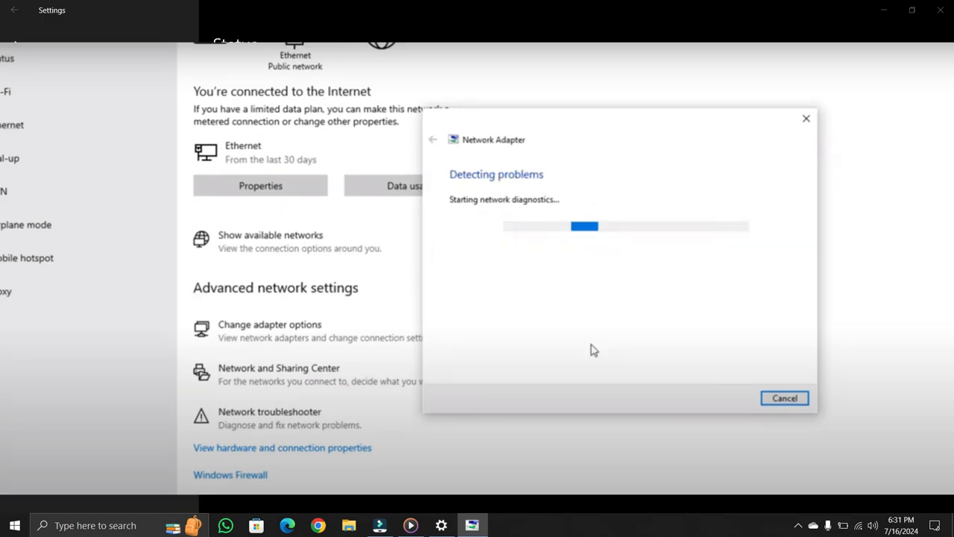